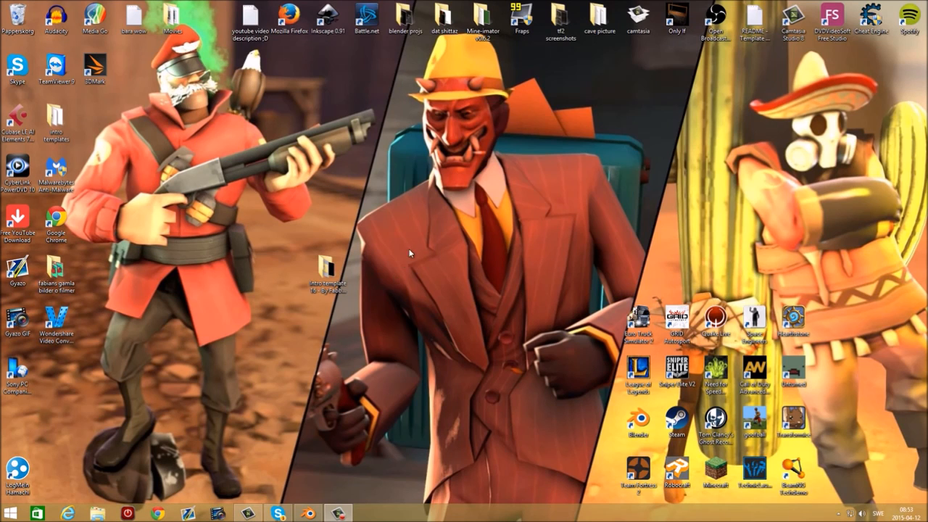
- Open the Intro template 16 folder and look over its preview video and README files
{"action": "left_click", "coordinate": [327, 275]}
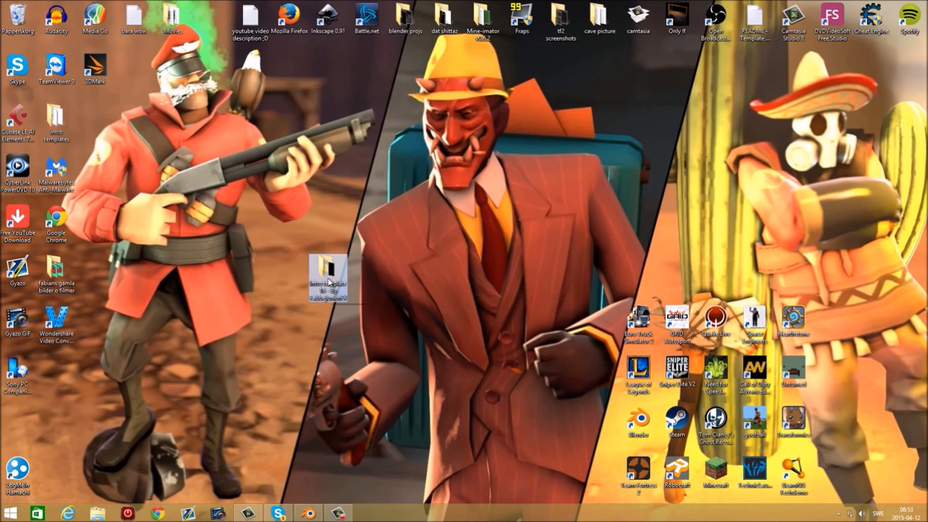
{"action": "double_click", "coordinate": [328, 278]}
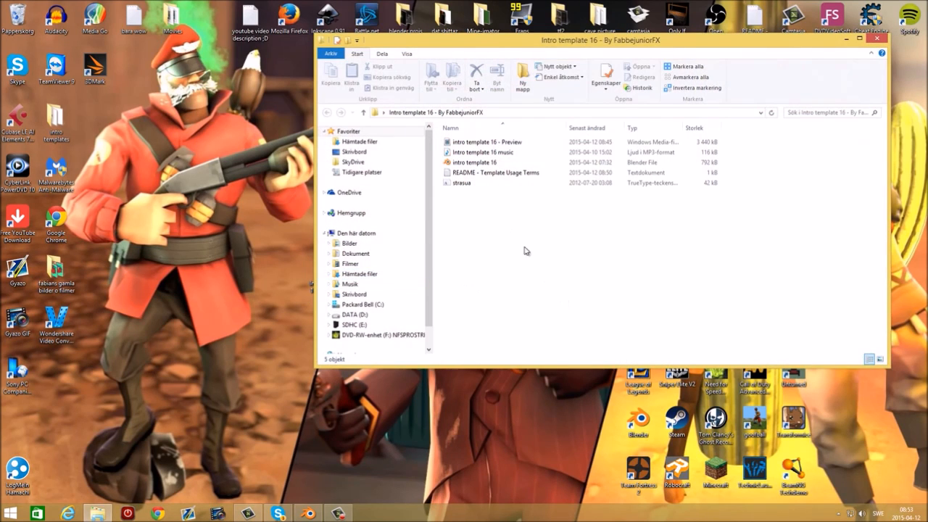
{"action": "left_click", "coordinate": [487, 142]}
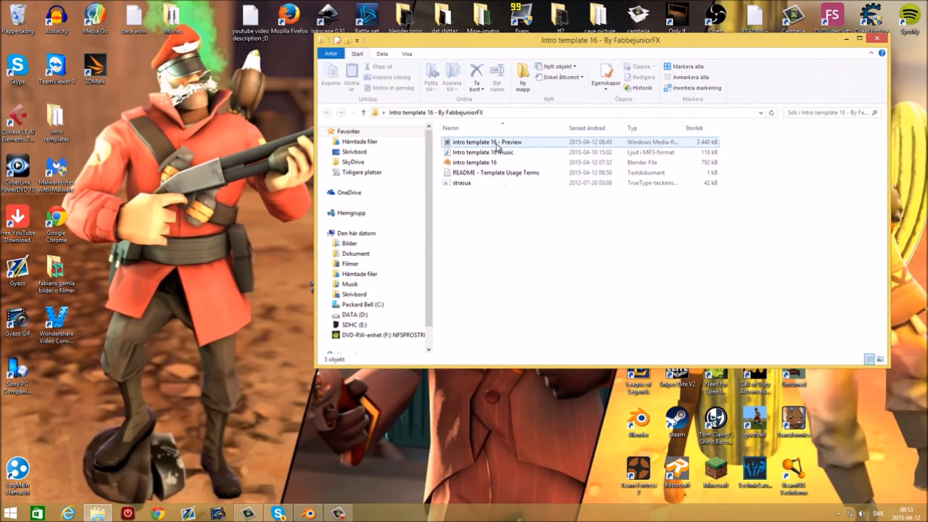
{"action": "mouse_move", "coordinate": [485, 152]}
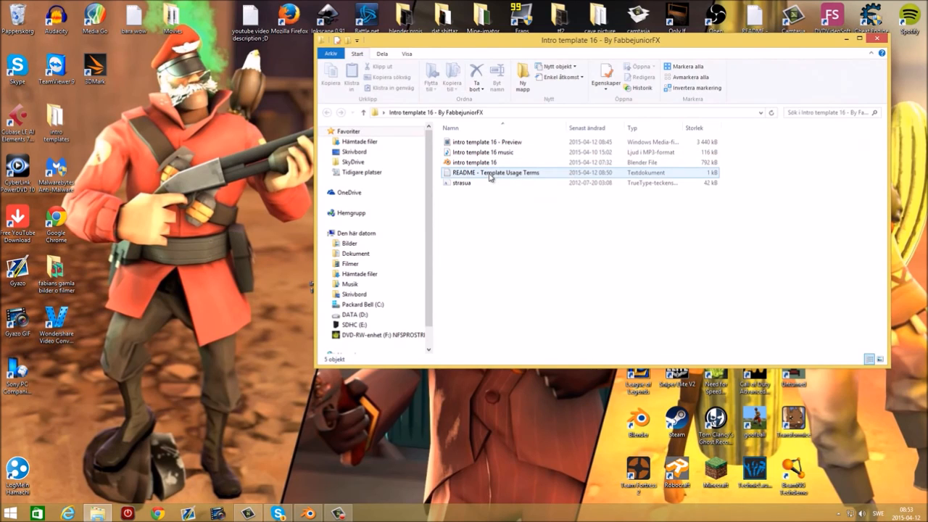
{"action": "mouse_move", "coordinate": [461, 183]}
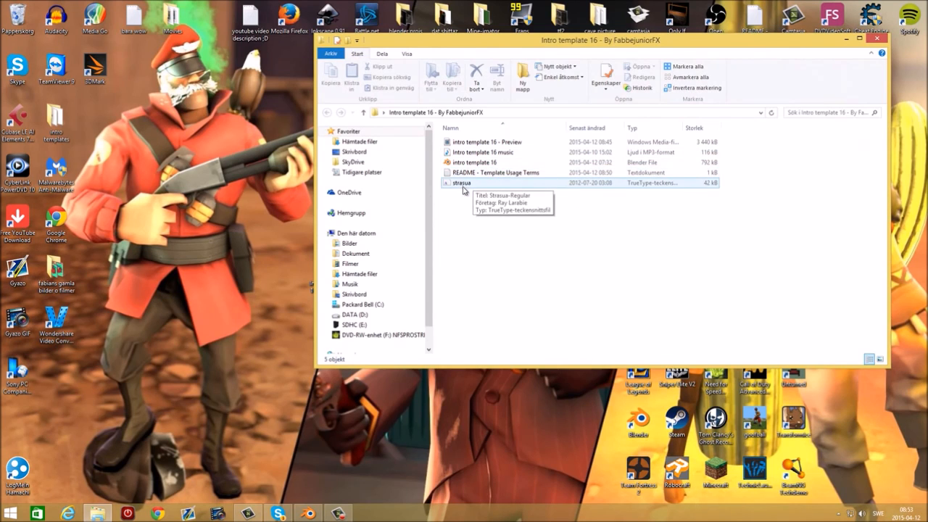
{"action": "left_click", "coordinate": [496, 173]}
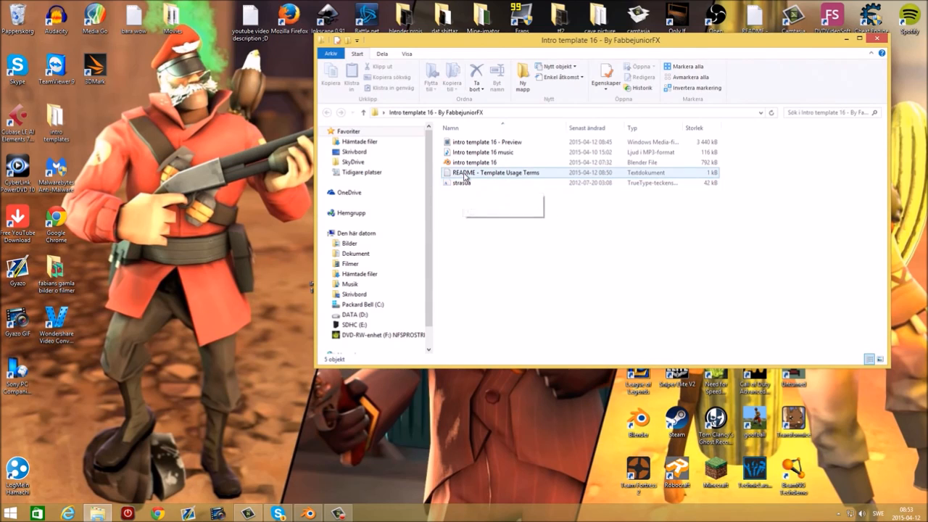
{"action": "mouse_move", "coordinate": [496, 173]}
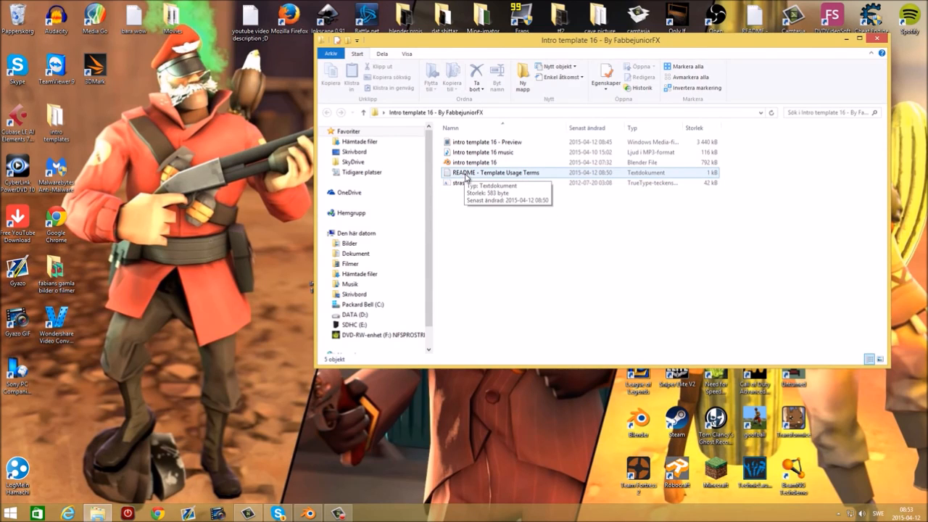
{"action": "mouse_move", "coordinate": [475, 163]}
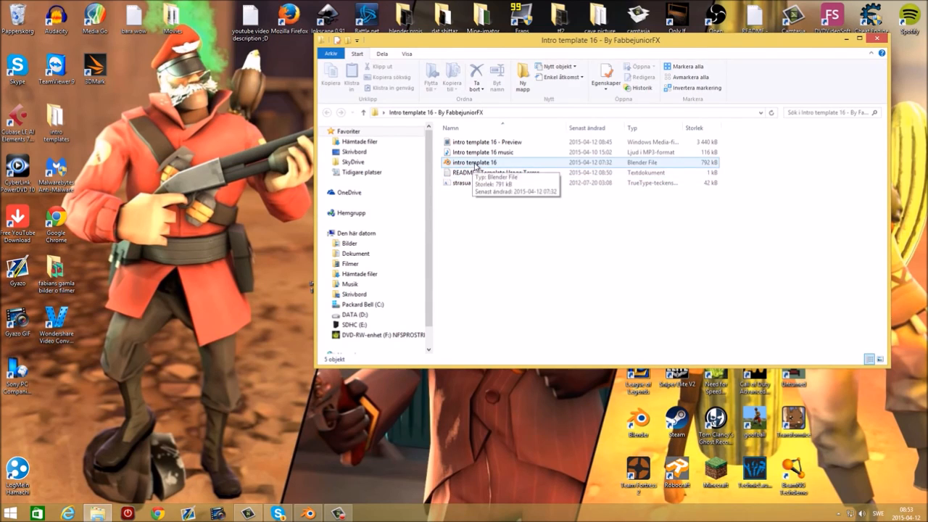
- Load intro template 16.blend and show the Object Data font settings of the YOUR NAME text
{"action": "double_click", "coordinate": [476, 163]}
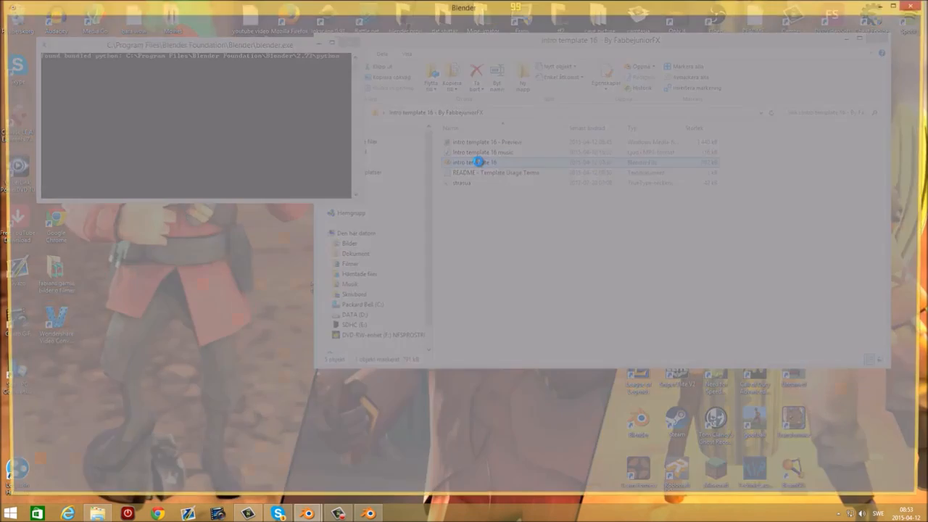
{"action": "double_click", "coordinate": [474, 162]}
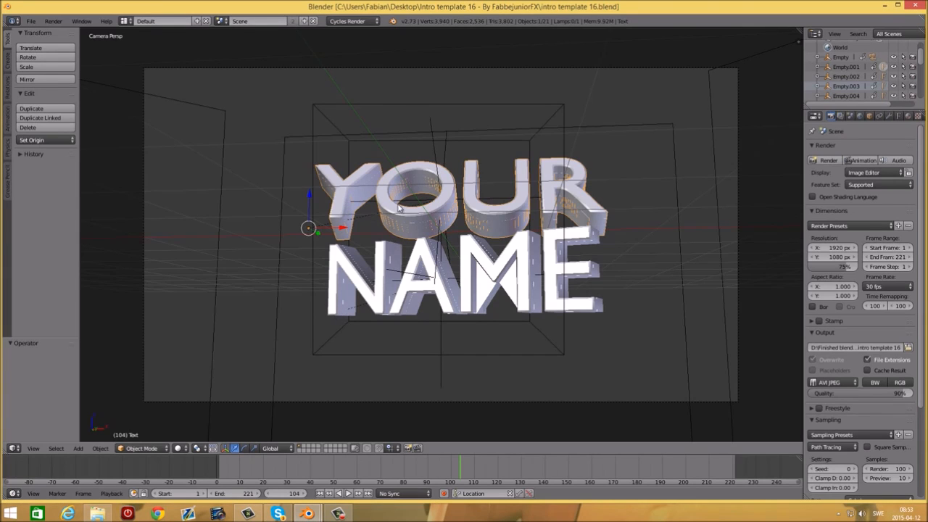
{"action": "mouse_move", "coordinate": [419, 224]}
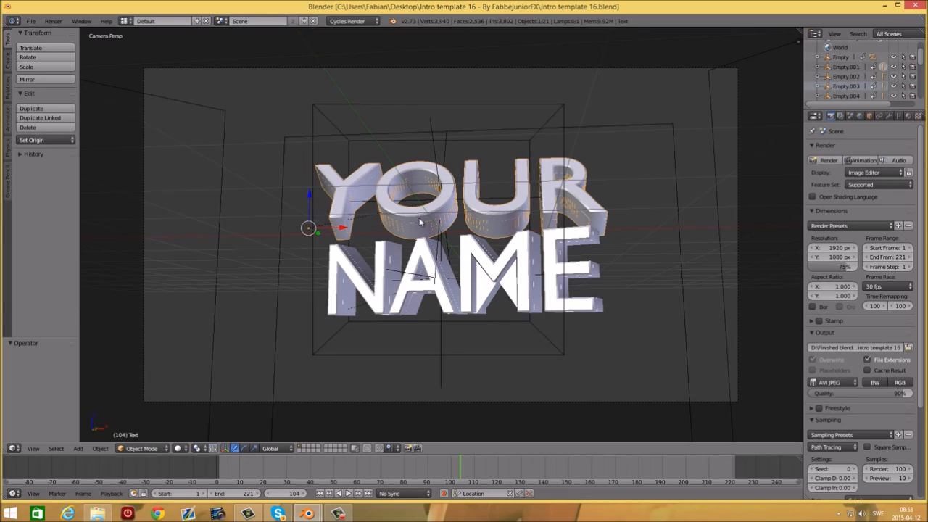
{"action": "mouse_move", "coordinate": [461, 212]}
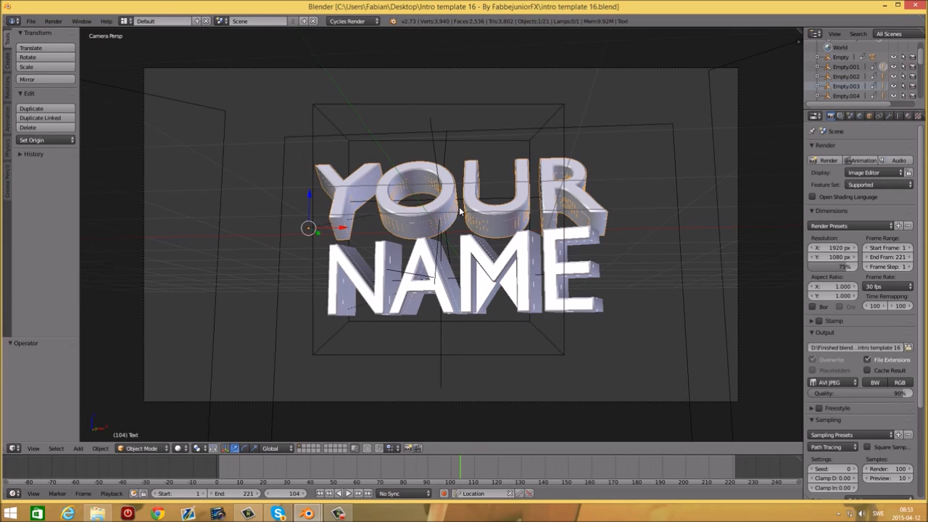
{"action": "mouse_move", "coordinate": [902, 116]}
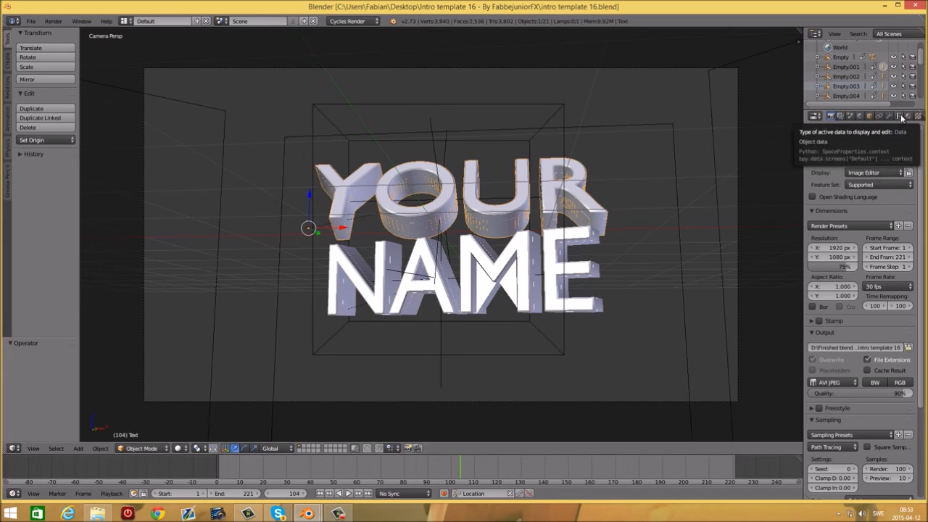
{"action": "left_click", "coordinate": [899, 116]}
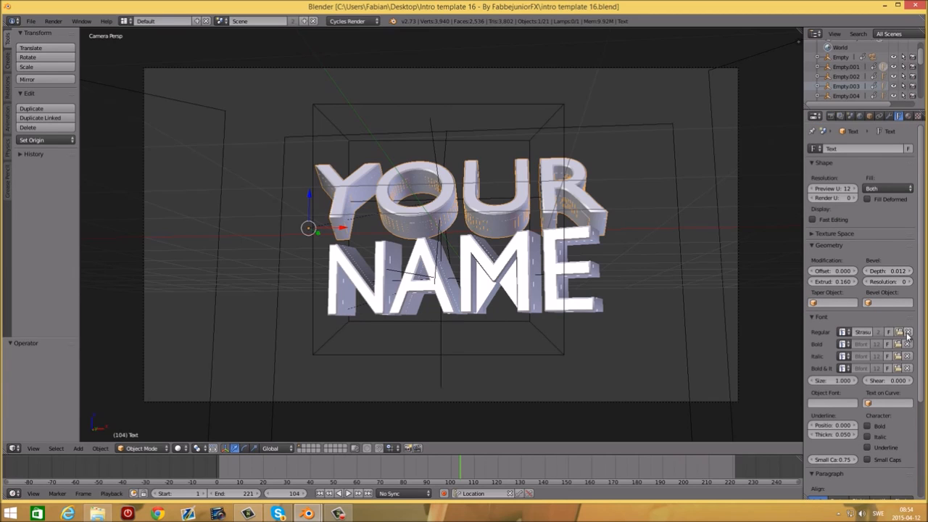
{"action": "left_click", "coordinate": [907, 330]}
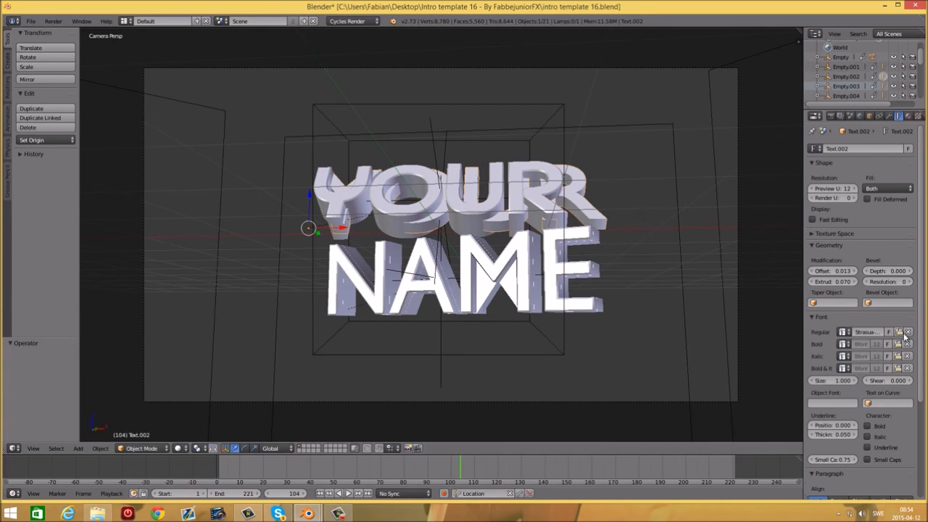
- Load the template's bundled font file and apply it to the 3D title text
{"action": "left_click", "coordinate": [897, 331]}
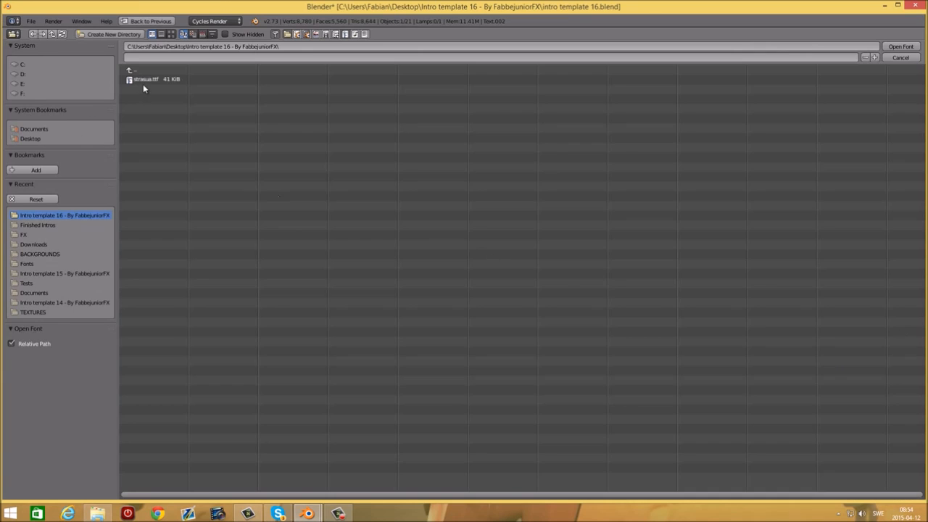
{"action": "left_click", "coordinate": [900, 46]}
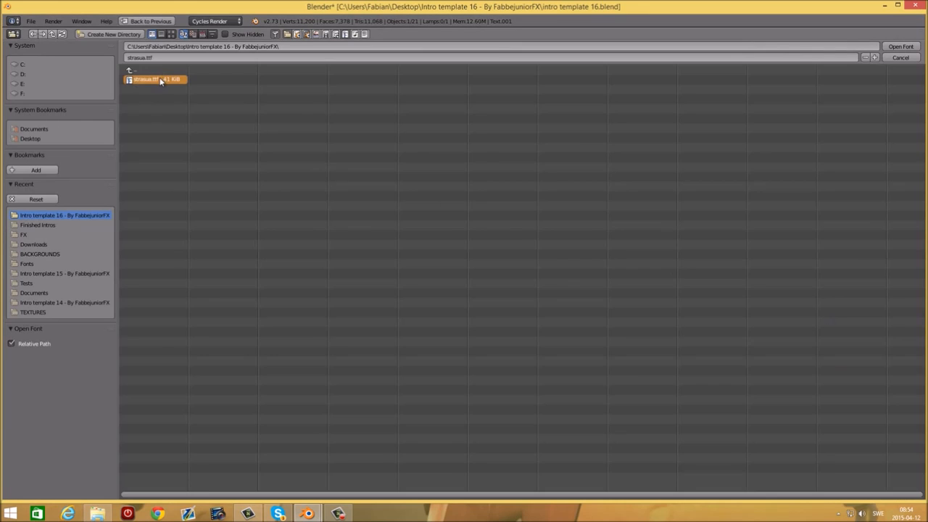
{"action": "left_click", "coordinate": [900, 46]}
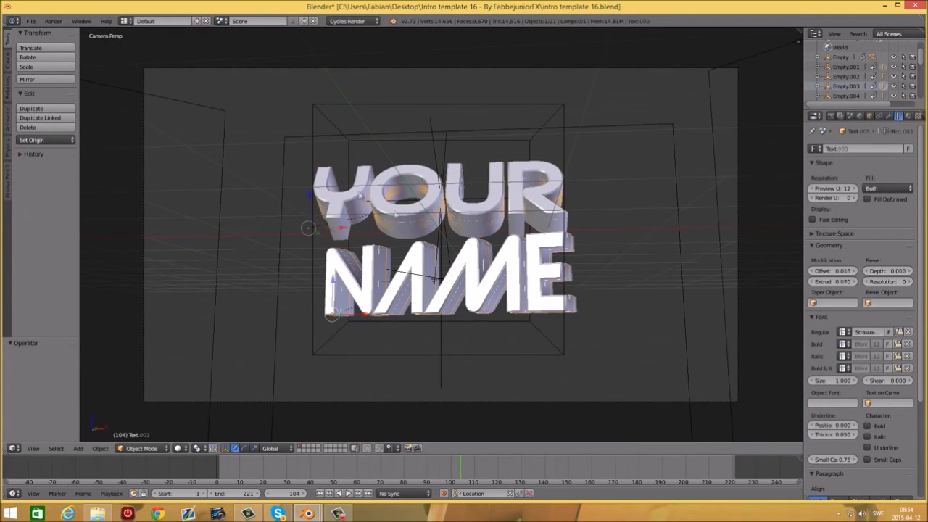
- Edit the two text objects so the title reads FABBE and JUNIOR
{"action": "left_click", "coordinate": [360, 192]}
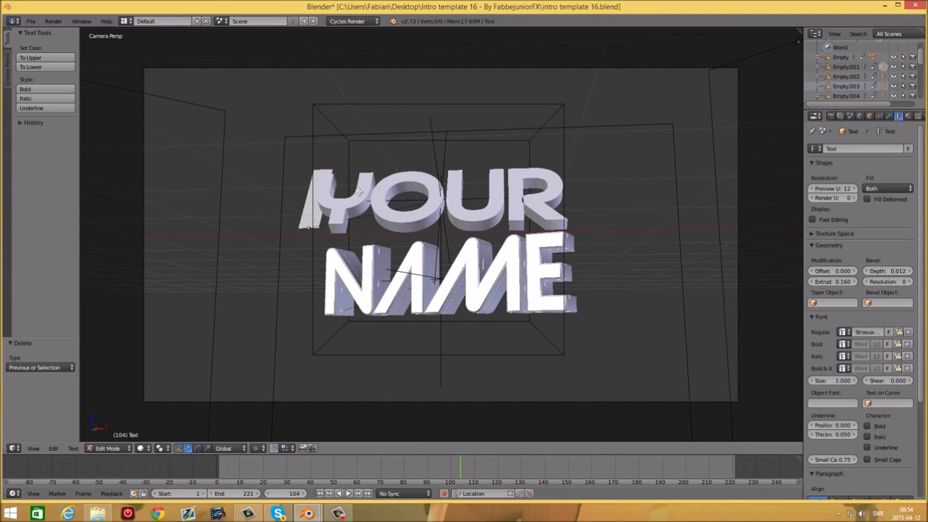
{"action": "type", "text": "a"}
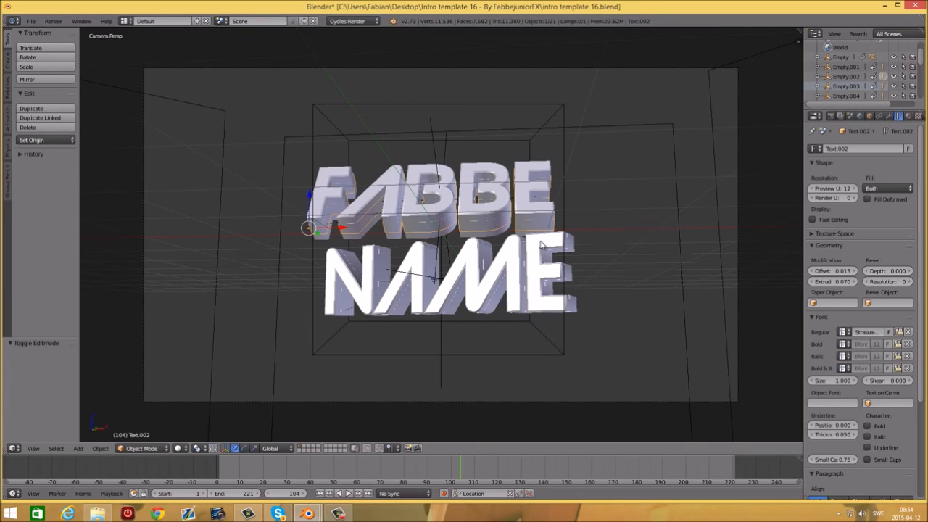
{"action": "left_click", "coordinate": [450, 282]}
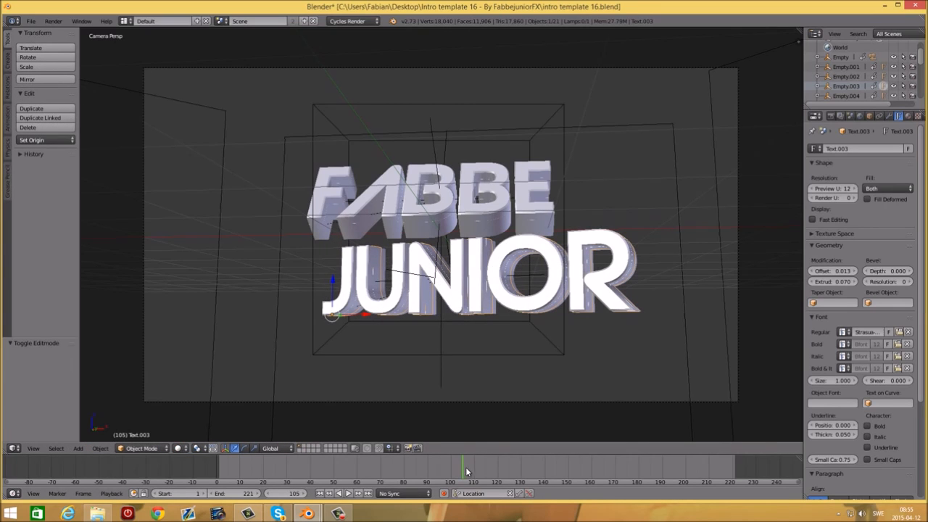
- Scrub to where the title settles, then move FABBE and scale JUNIOR into a centred stack
{"action": "left_click", "coordinate": [609, 475]}
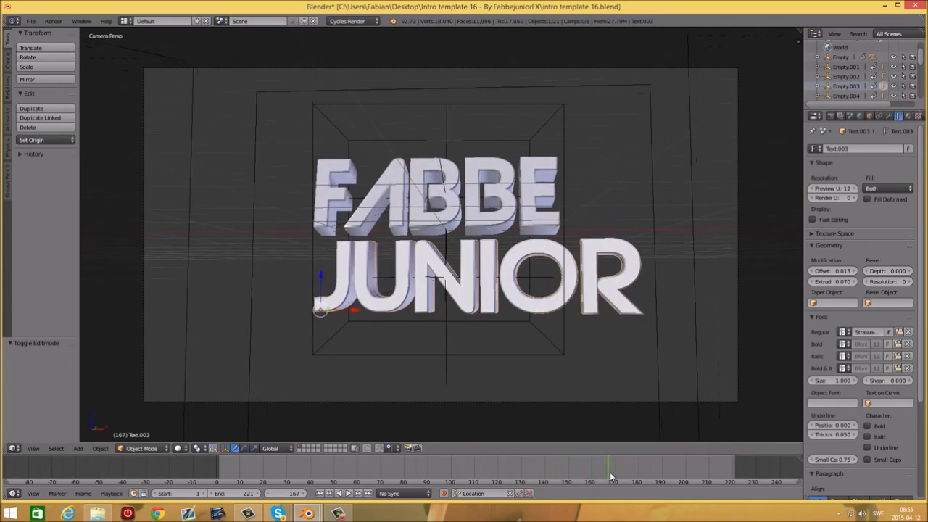
{"action": "left_click_drag", "start_coordinate": [608, 471], "coordinate": [636, 471]}
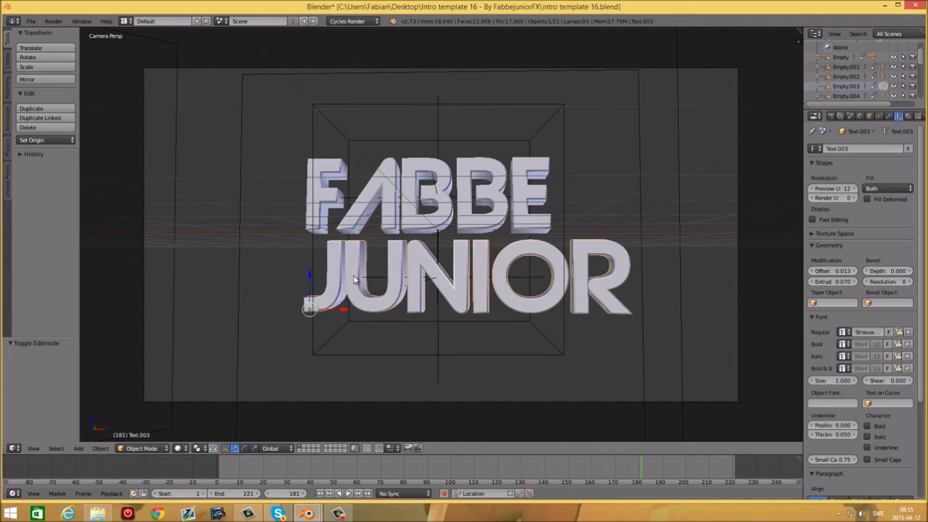
{"action": "mouse_move", "coordinate": [380, 282]}
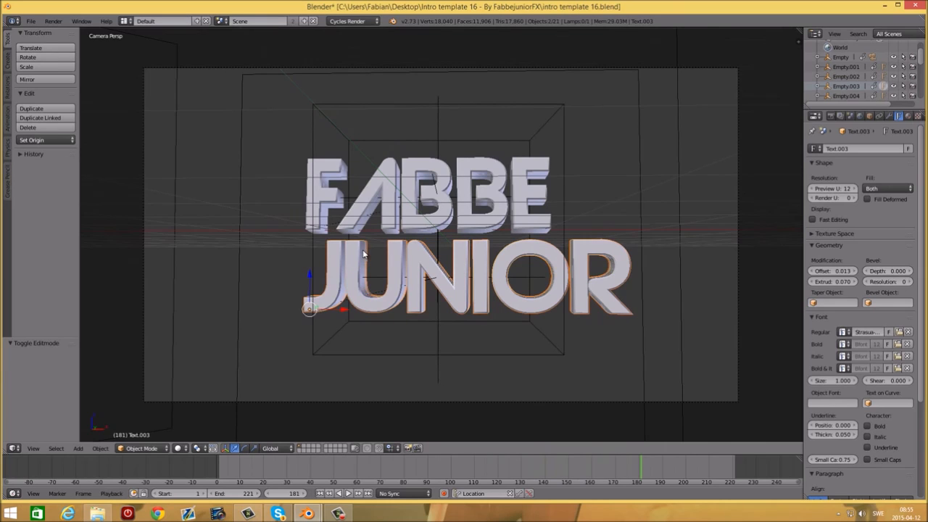
{"action": "mouse_move", "coordinate": [342, 313]}
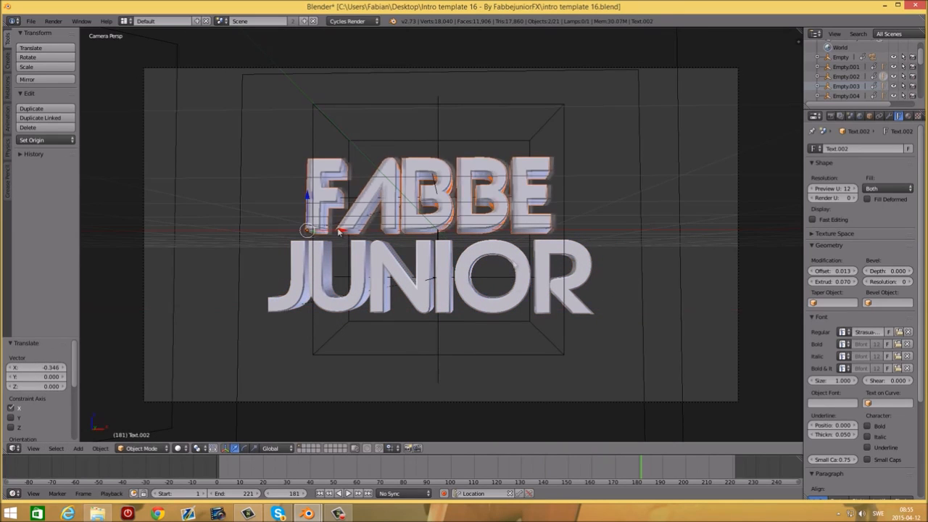
{"action": "left_click", "coordinate": [435, 282]}
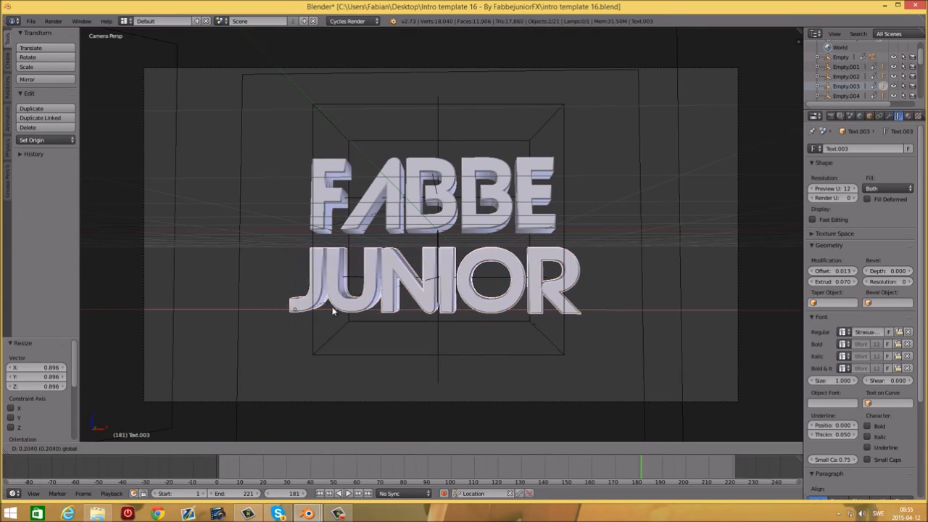
{"action": "left_click", "coordinate": [337, 315]}
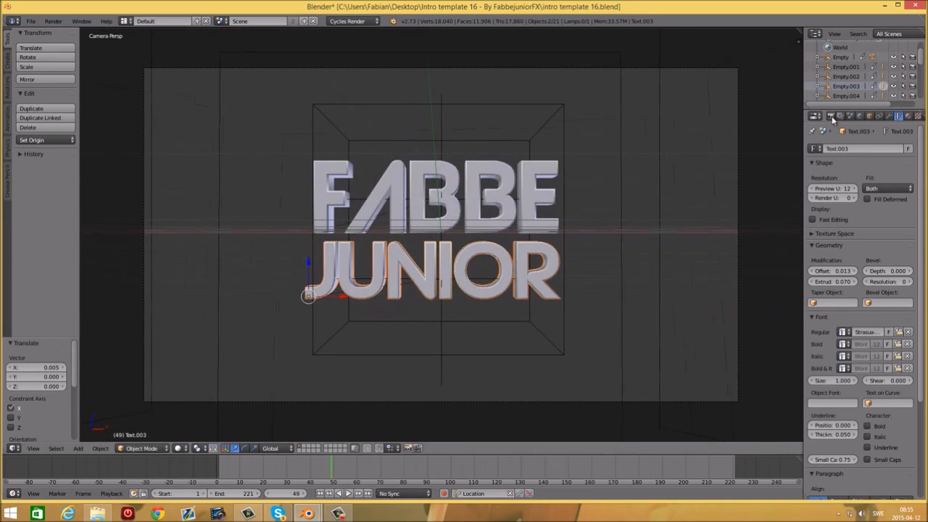
- Show the Render properties to check 1920×1080 resolution and set 100 samples
{"action": "left_click", "coordinate": [814, 116]}
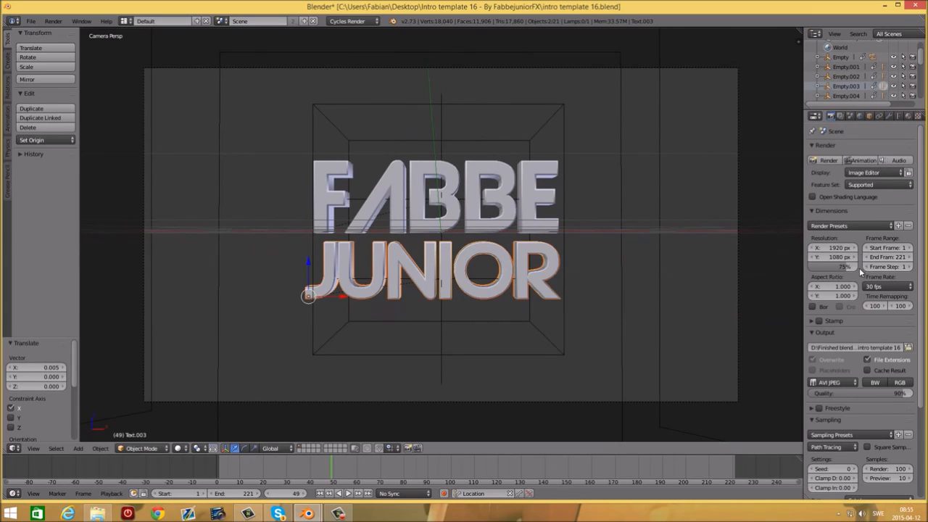
{"action": "mouse_move", "coordinate": [844, 267]}
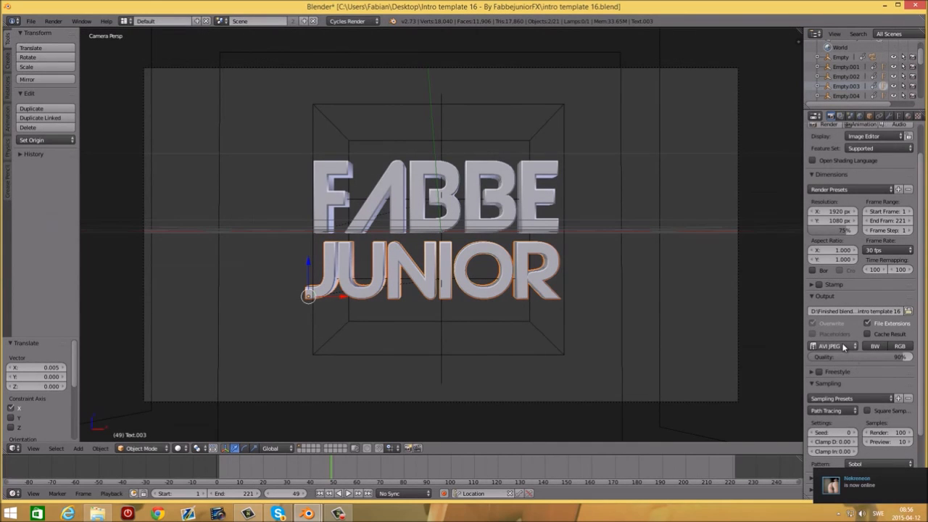
{"action": "mouse_move", "coordinate": [834, 345]}
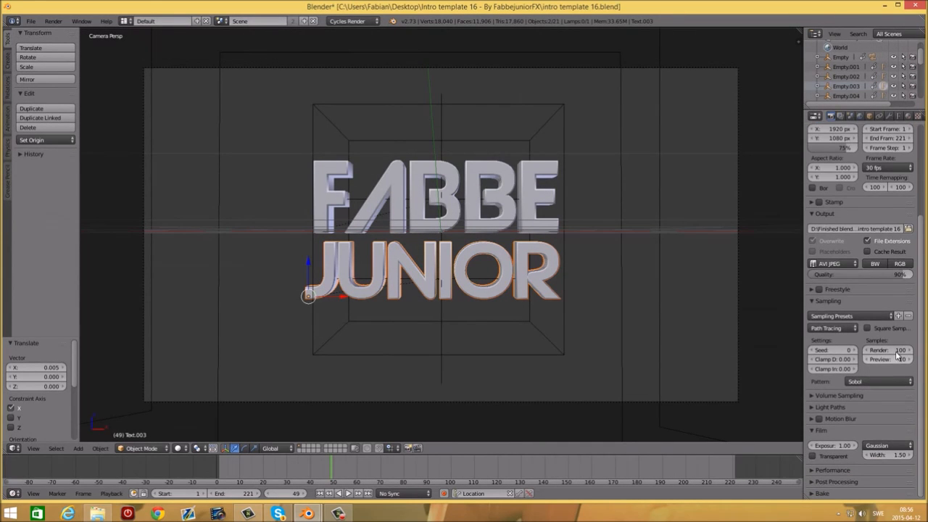
{"action": "mouse_move", "coordinate": [899, 349]}
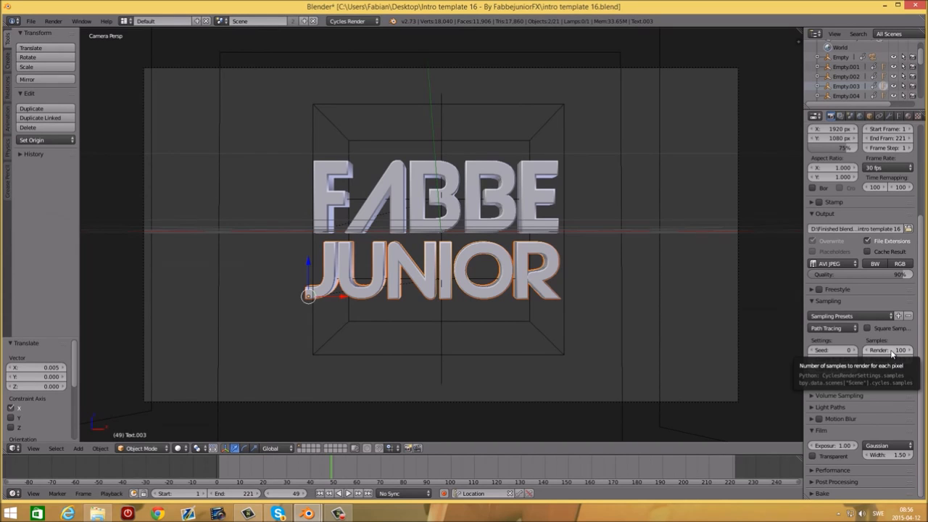
{"action": "mouse_move", "coordinate": [722, 127]}
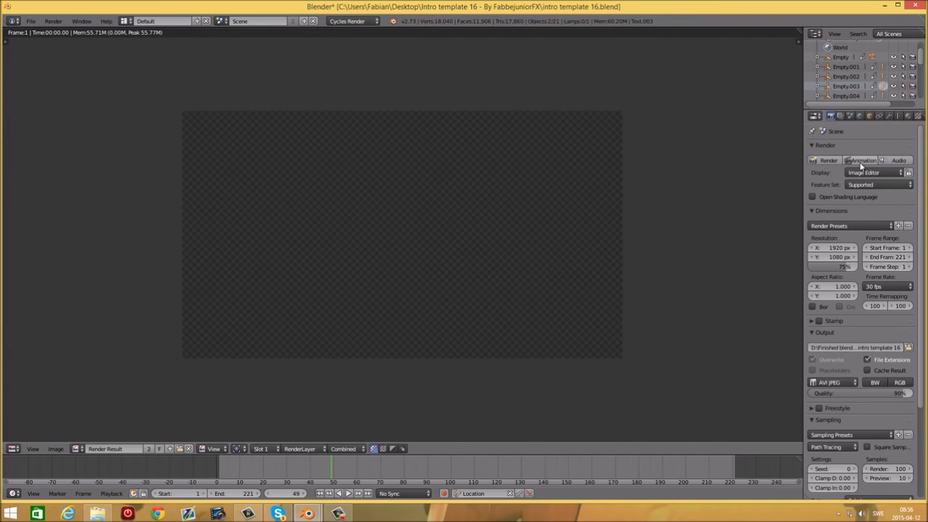
{"action": "left_click", "coordinate": [859, 160]}
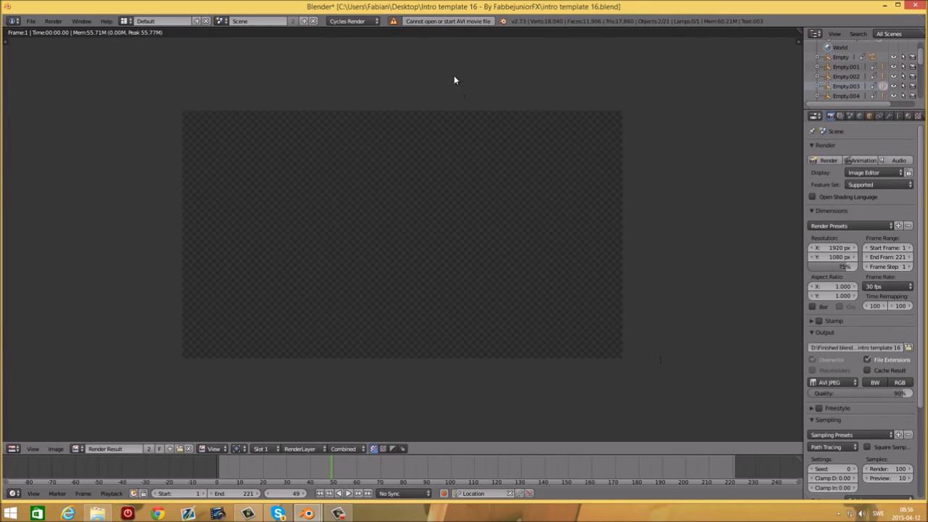
{"action": "mouse_move", "coordinate": [452, 214]}
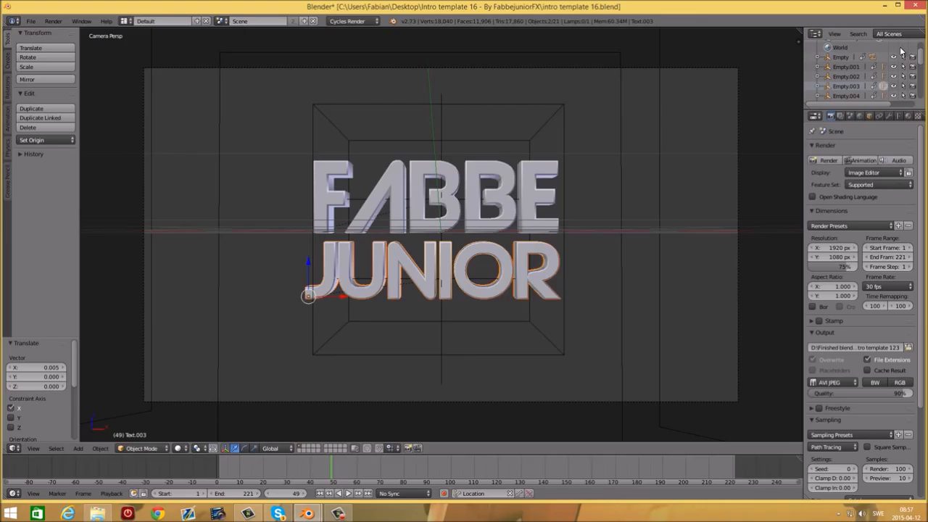
{"action": "mouse_move", "coordinate": [713, 292]}
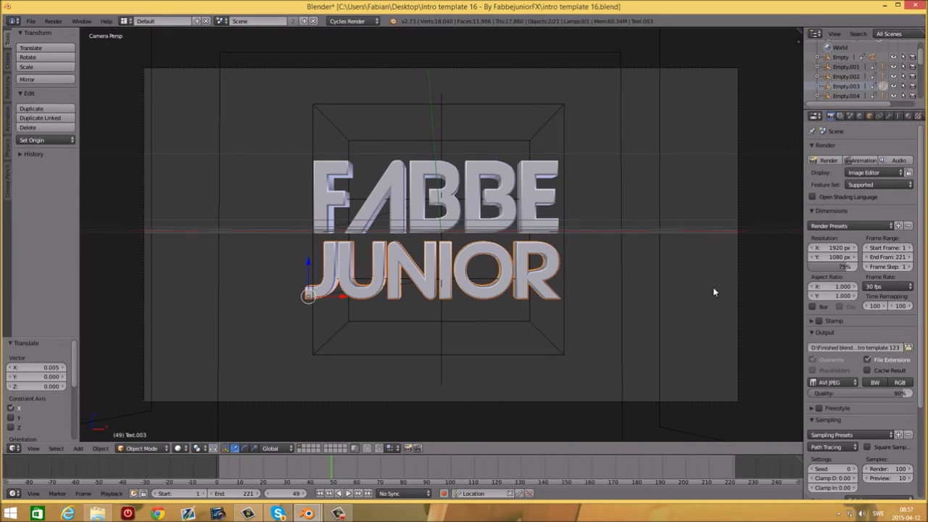